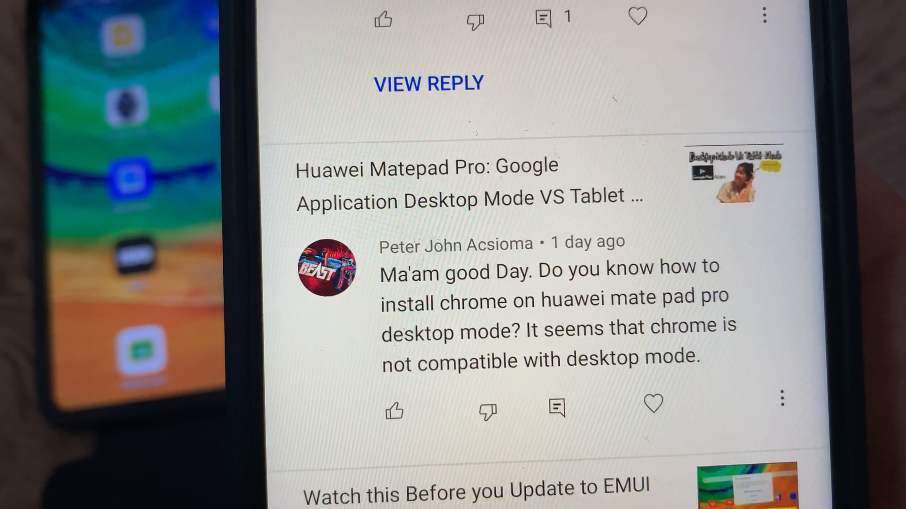
Step: Look through the tablet's Settings pages, then return to the first home screen page
scroll("up", 3)
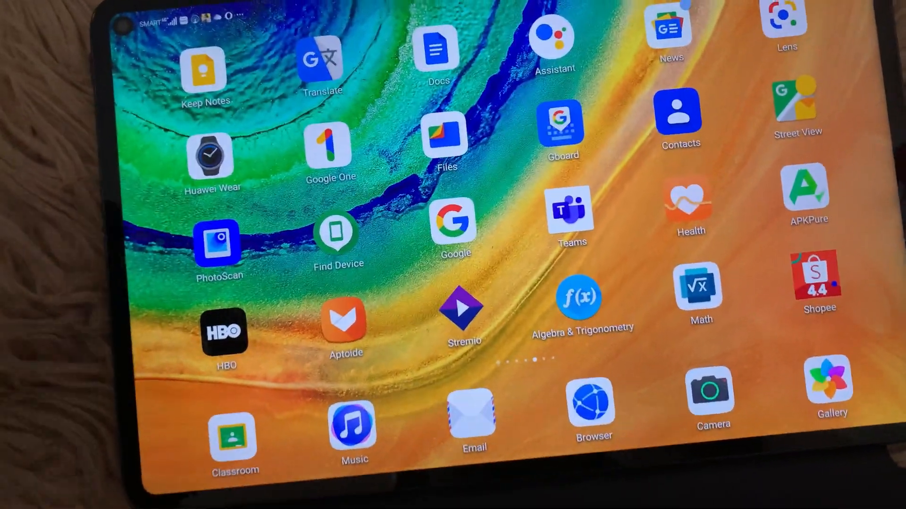
scroll("left", 3)
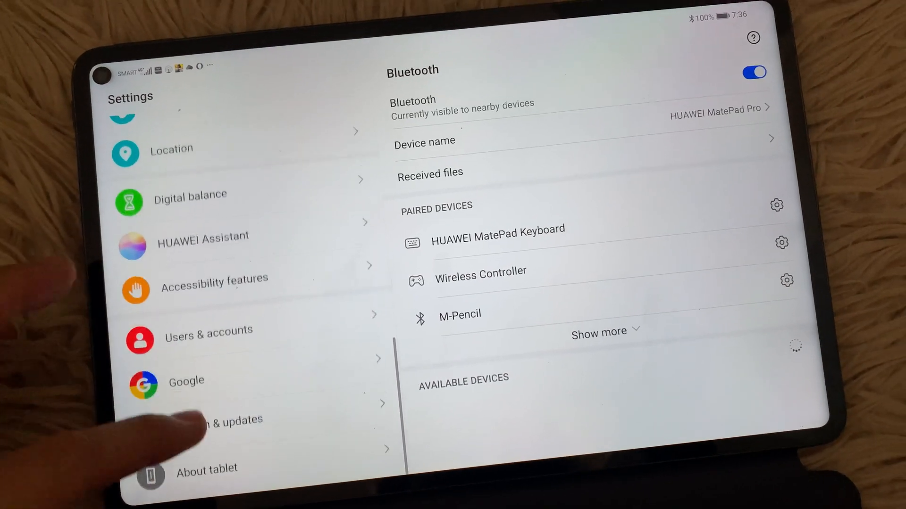
left_click(219, 419)
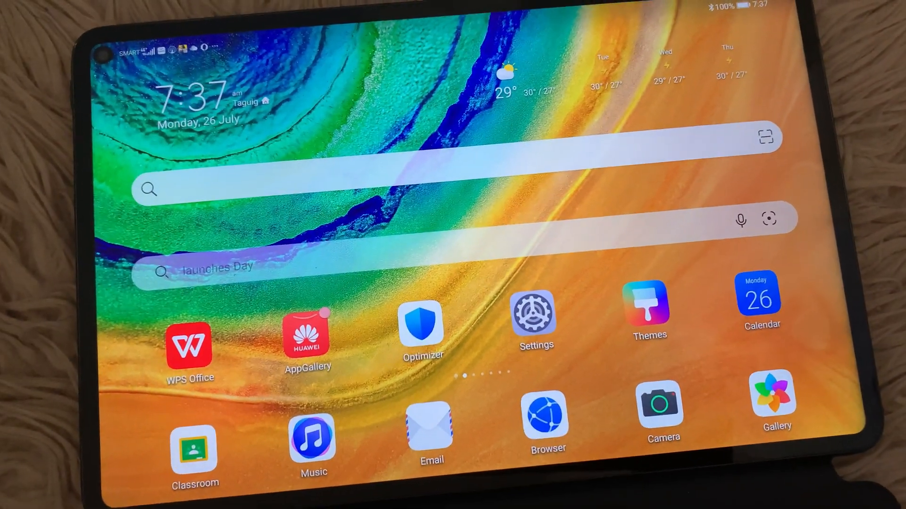
Step: Swipe through the home screen app pages and pull down the Control Panel
scroll("left", 3)
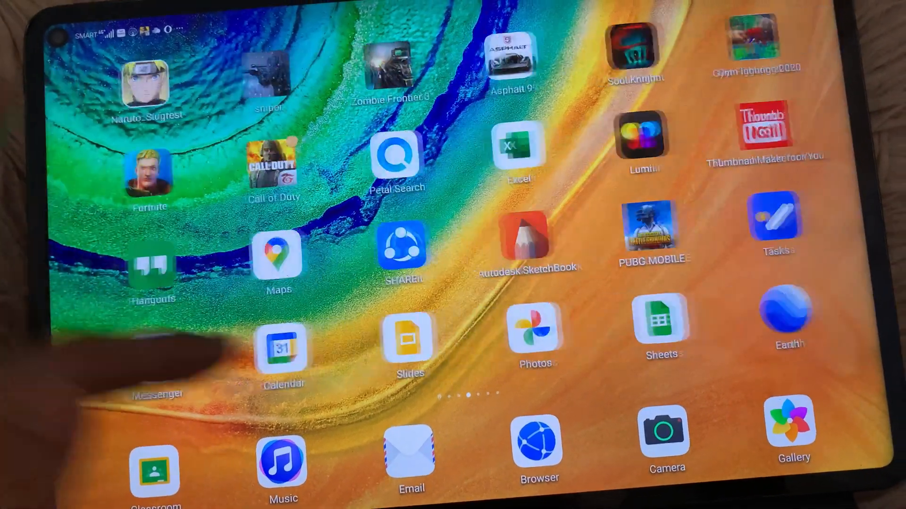
scroll("left", 3)
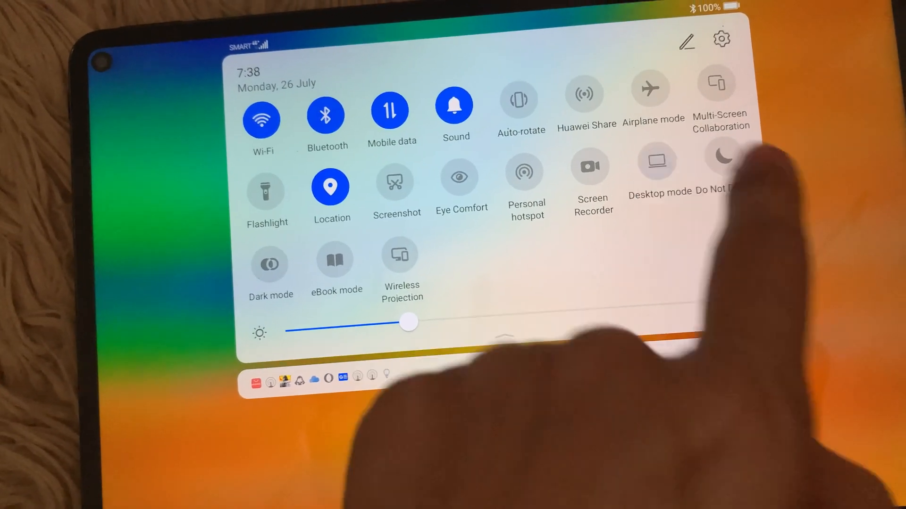
Step: Turn on Desktop mode from the Control Panel and confirm with ENTER
left_click(657, 160)
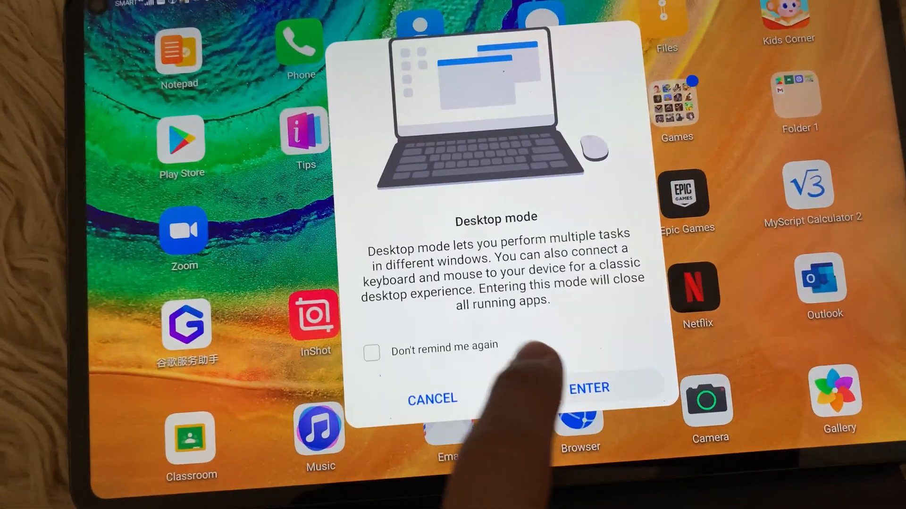
left_click(589, 388)
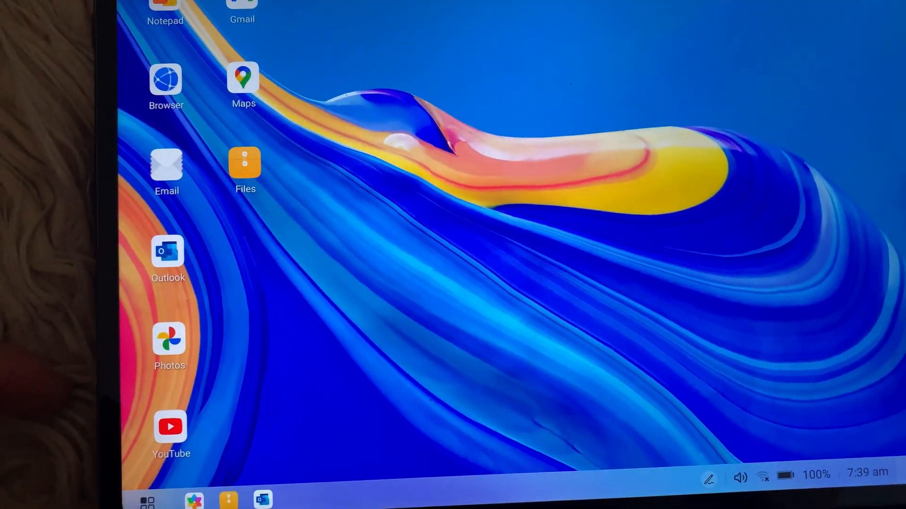
Step: Launch AppGallery from the first page of the taskbar app launcher
left_click(148, 500)
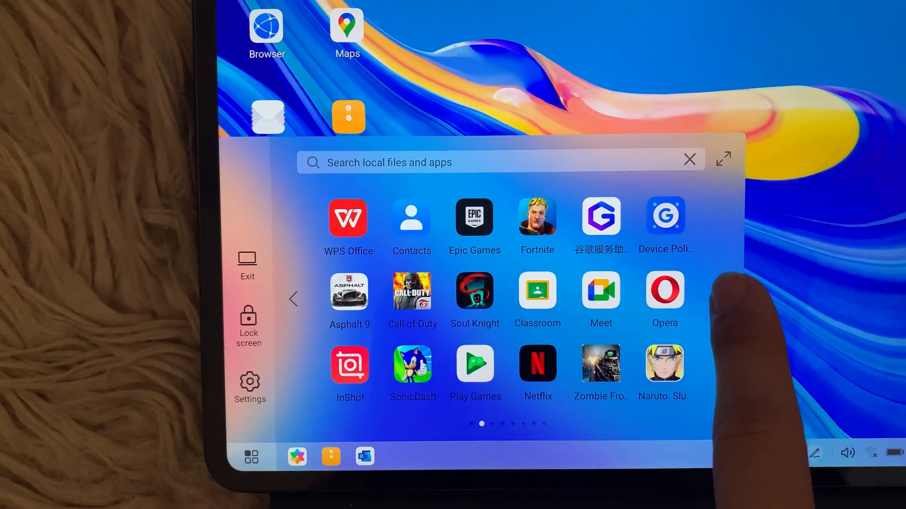
scroll("left", 3)
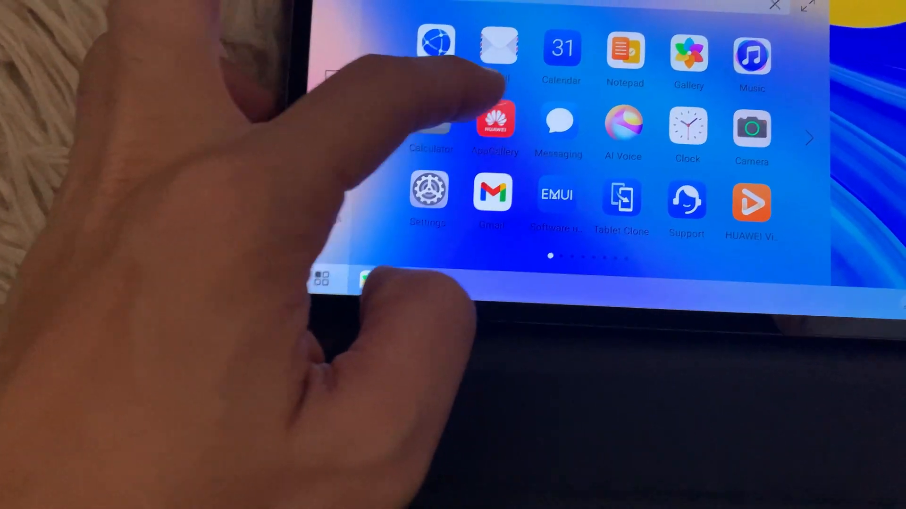
left_click(495, 122)
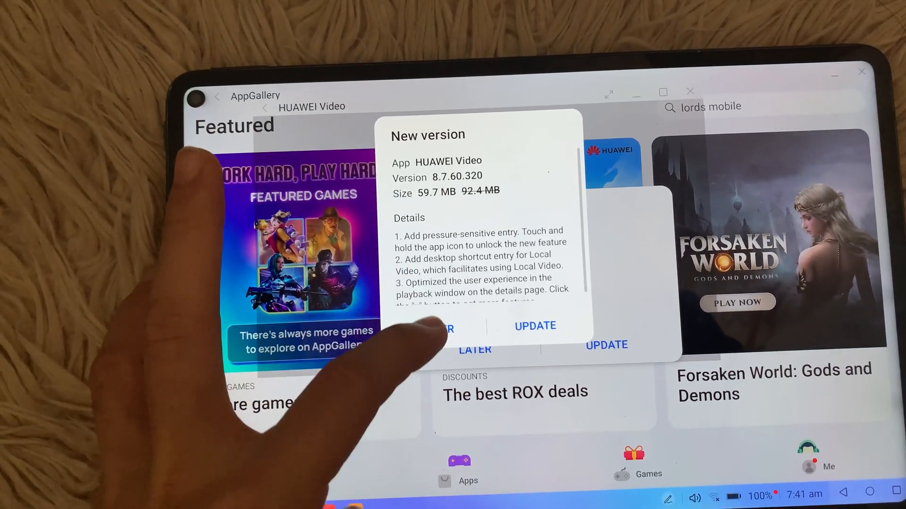
Step: Postpone the HUAWEI Video update, cancel auto-download, update AppGallery and answer the mobile data warning
left_click(534, 325)
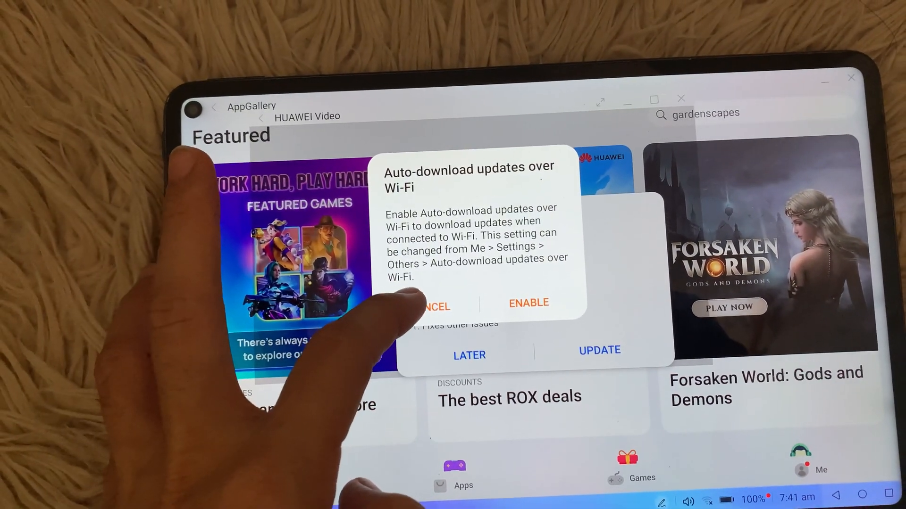
left_click(436, 306)
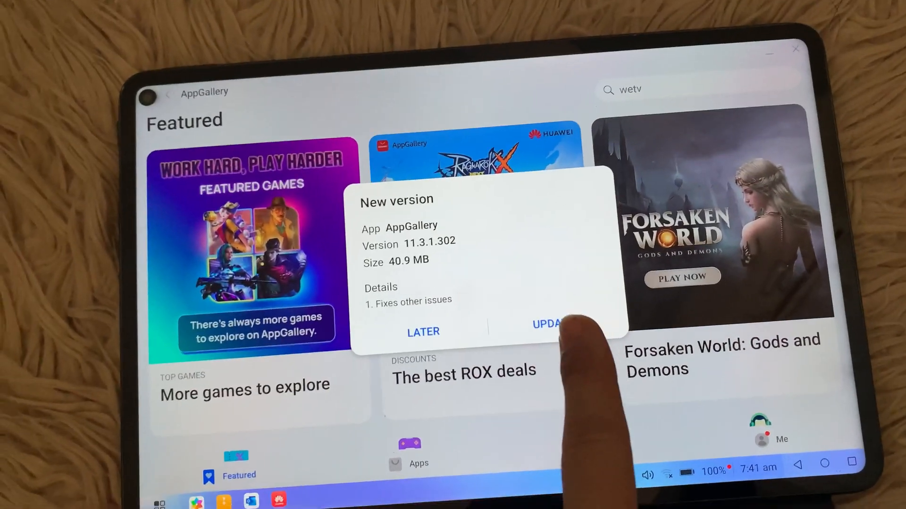
left_click(546, 323)
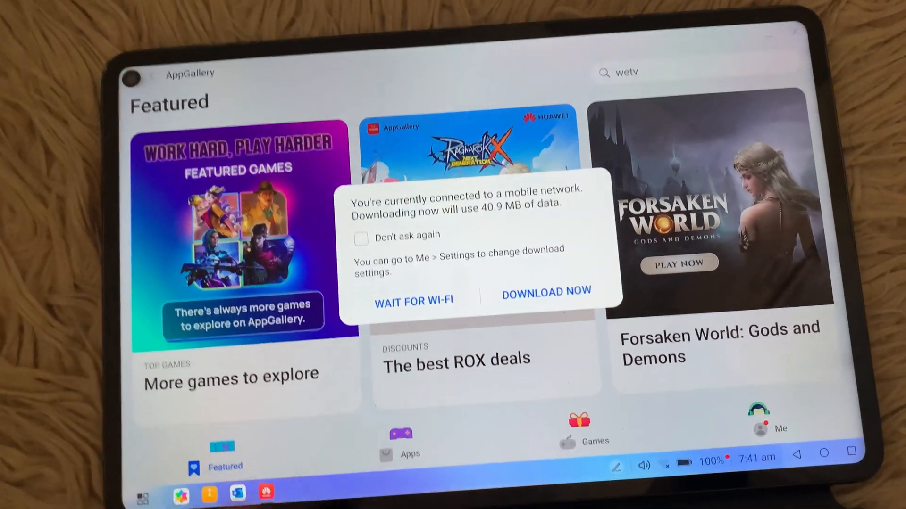
left_click(545, 292)
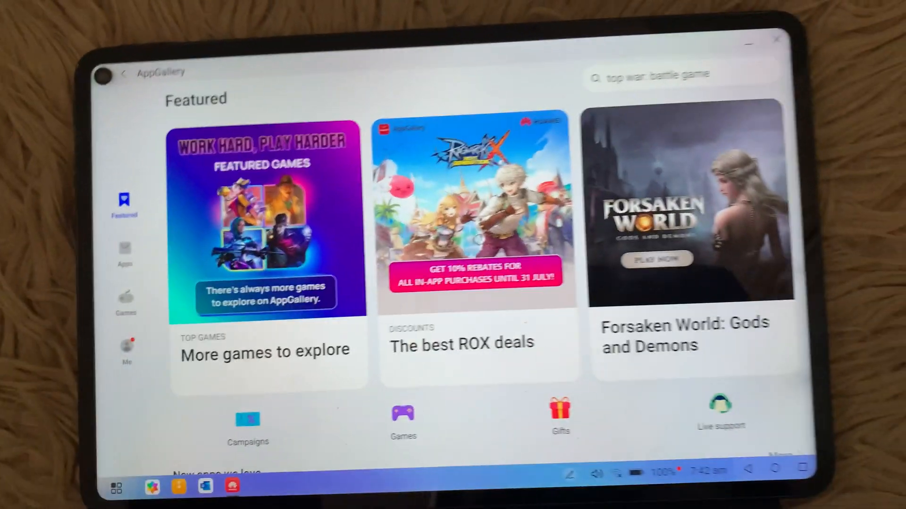
Step: Search AppGallery for 'chrome' and scroll to the Petal Search results for Google Chrome
left_click(653, 73)
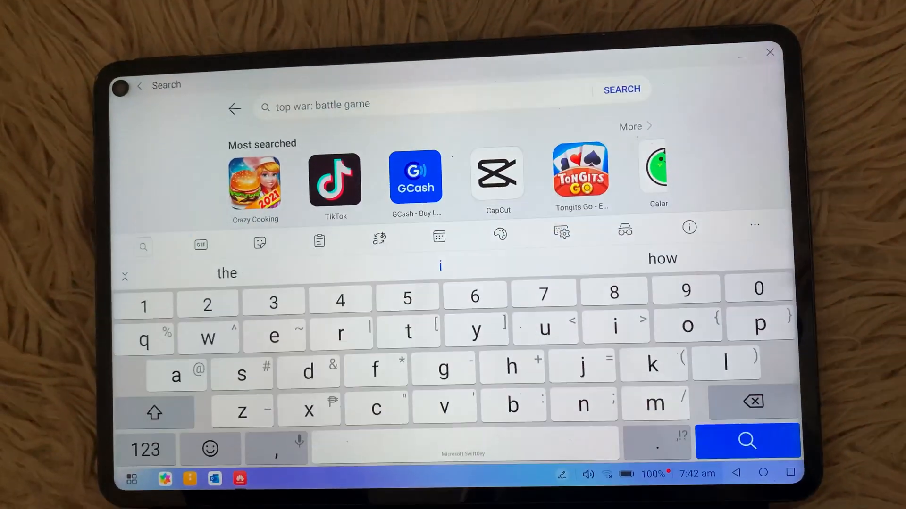
type("c")
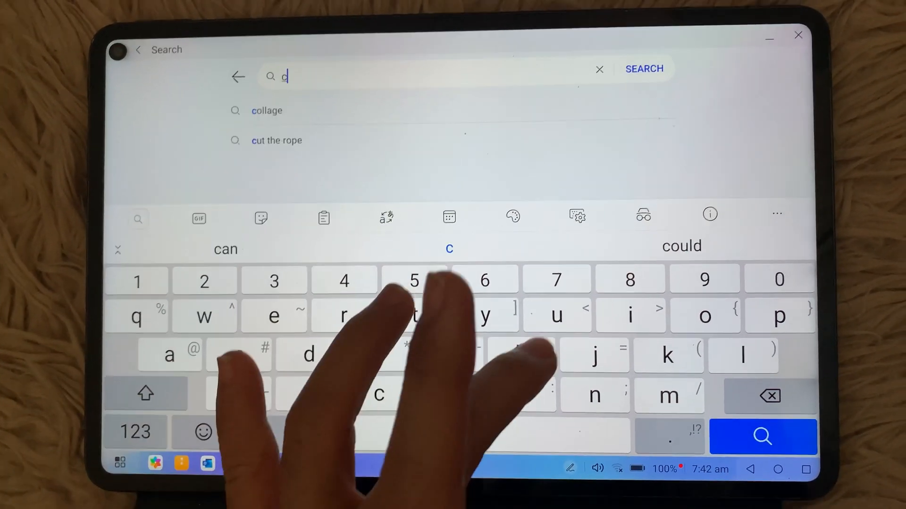
type("h")
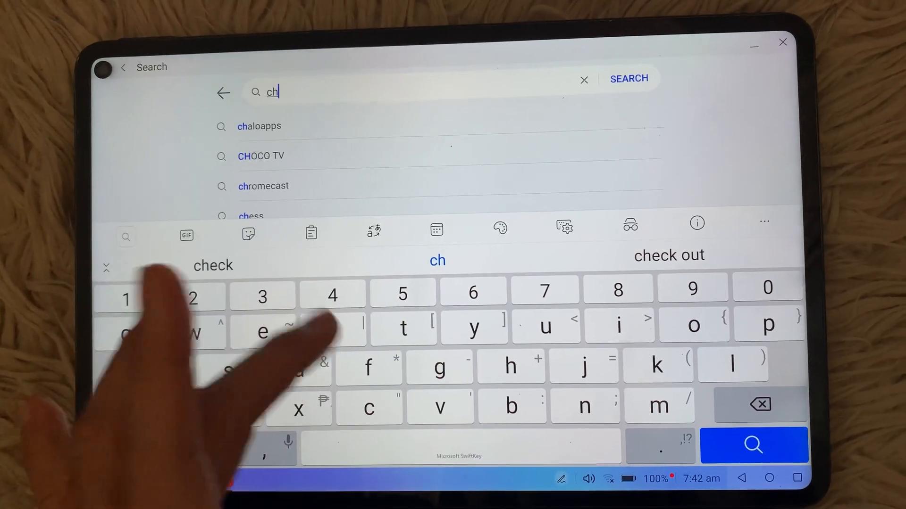
type("r")
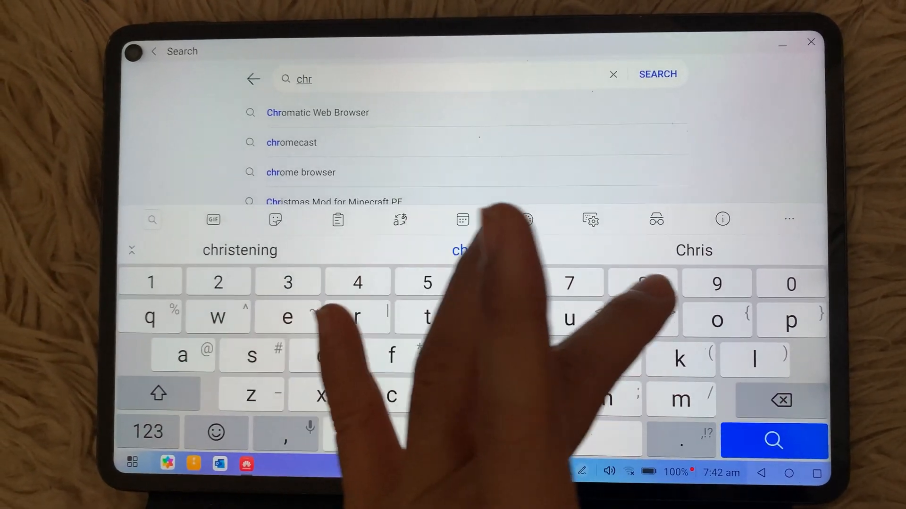
type("ome")
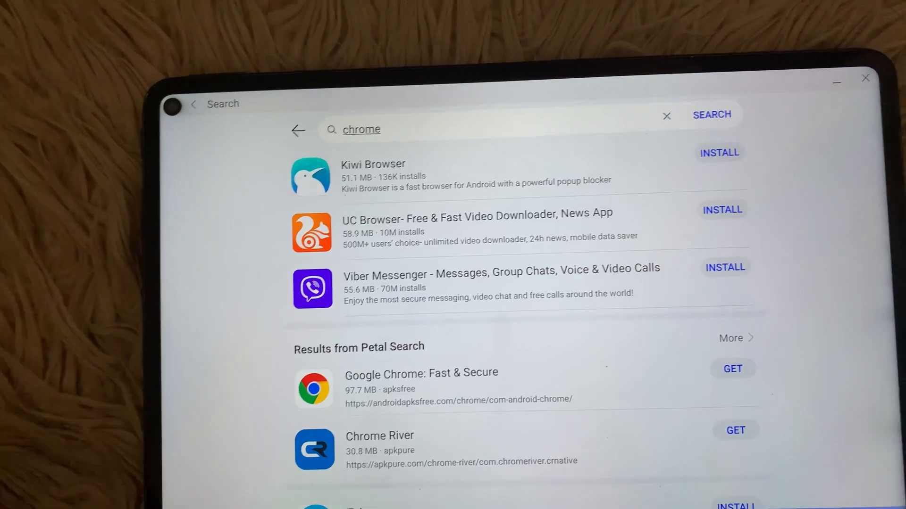
scroll("down", 3)
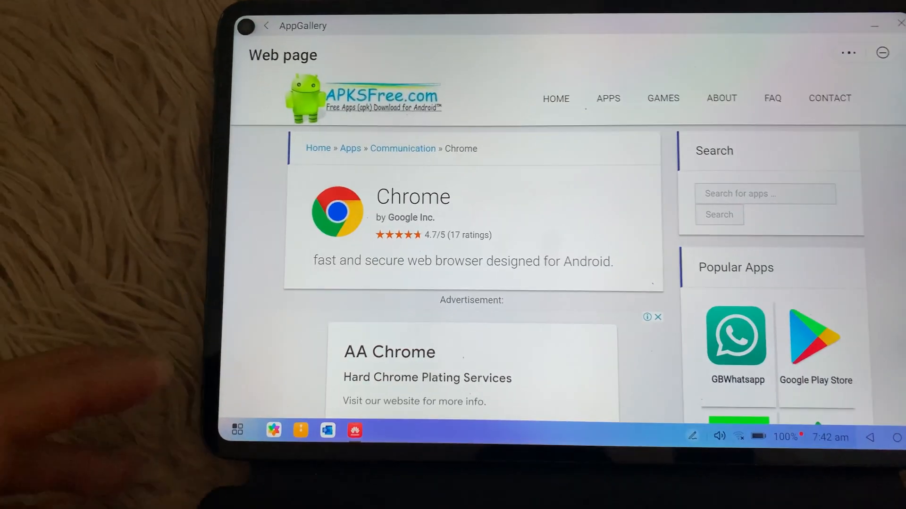
scroll("down", 3)
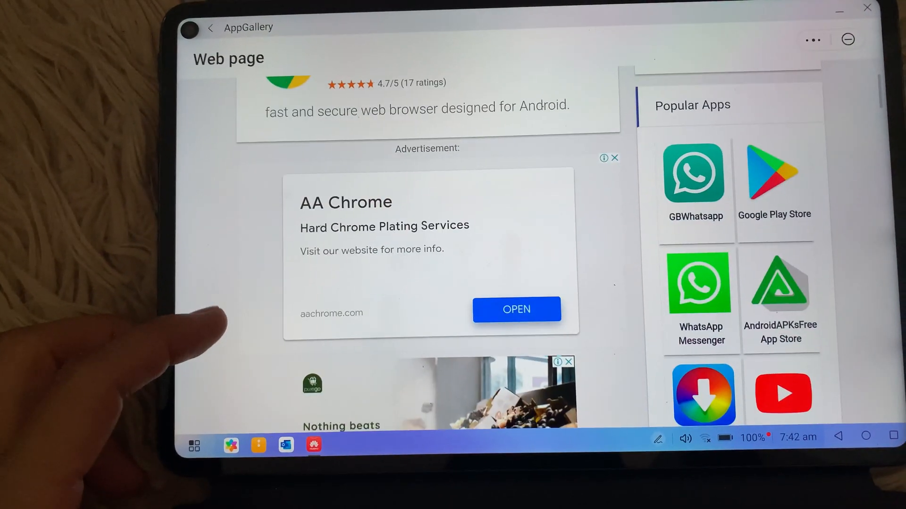
scroll("down", 3)
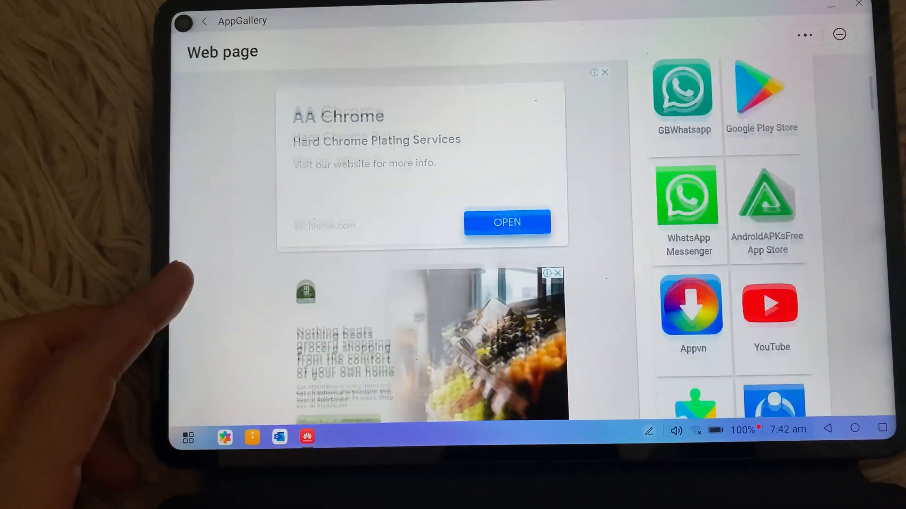
scroll("down", 3)
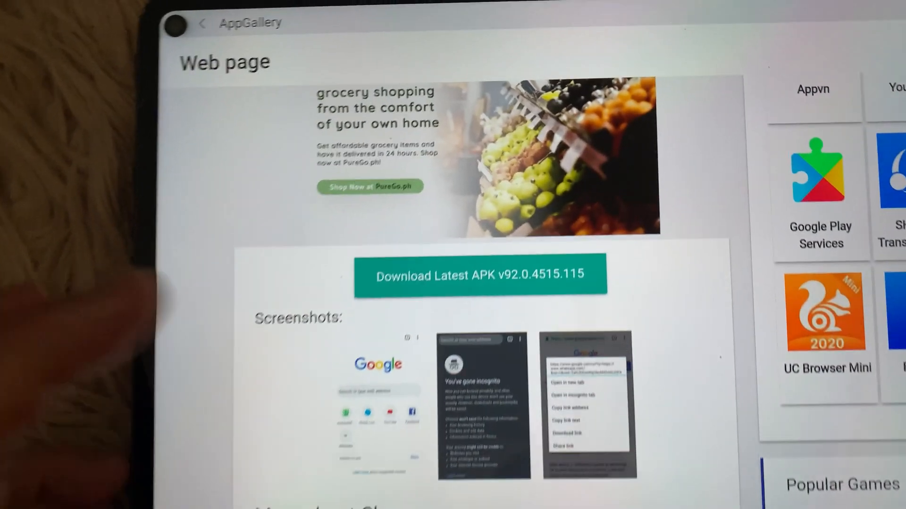
scroll("down", 3)
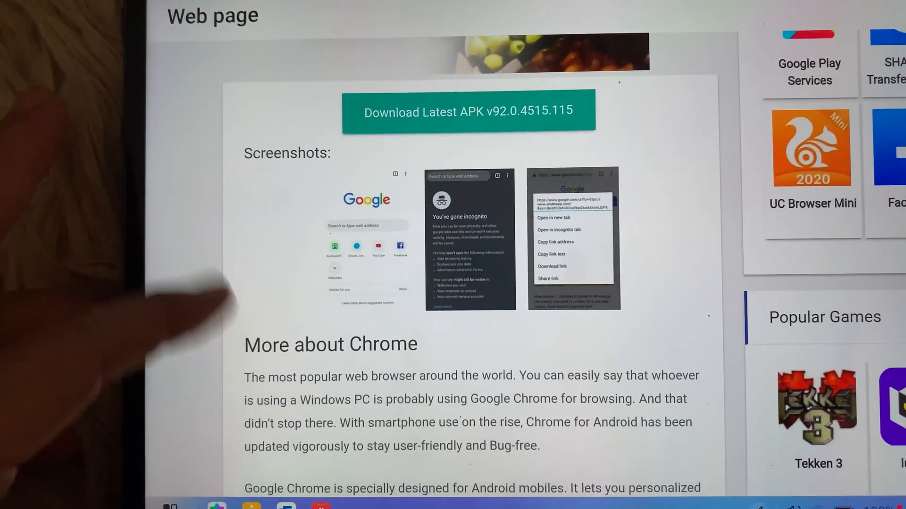
scroll("down", 3)
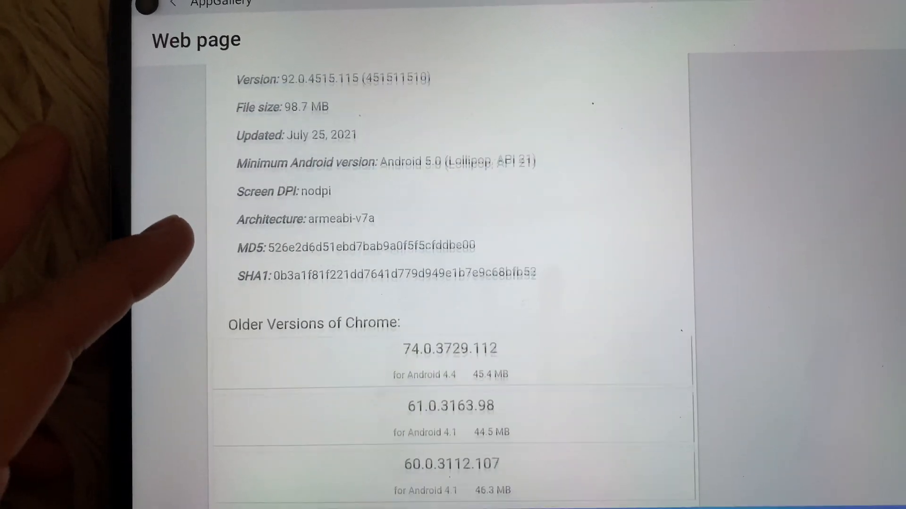
scroll("down", 3)
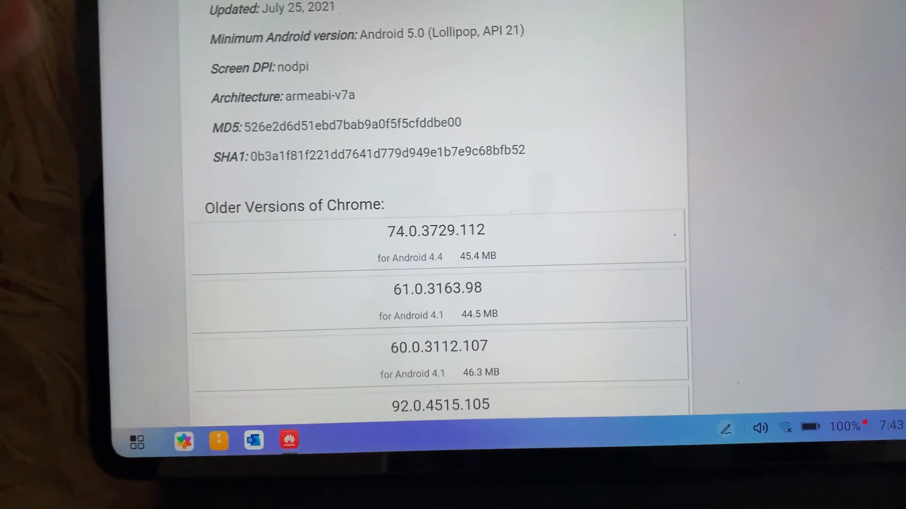
scroll("up", 3)
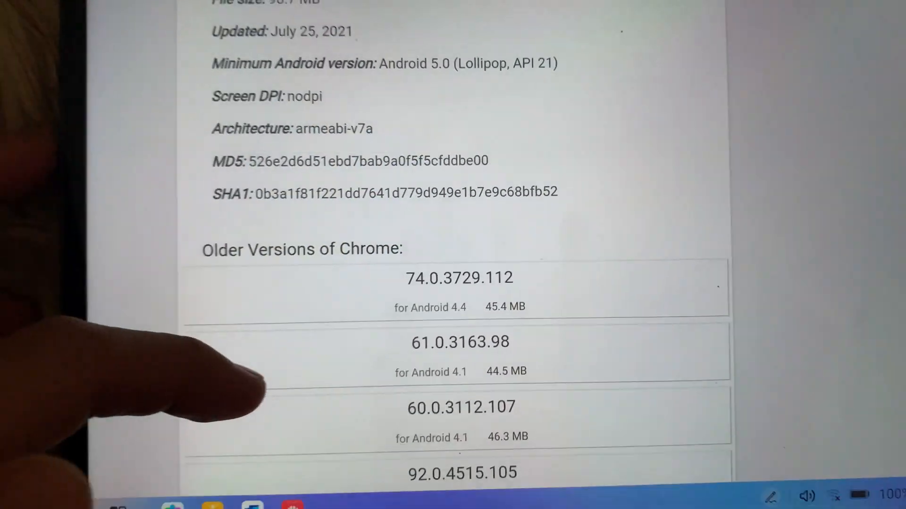
scroll("down", 3)
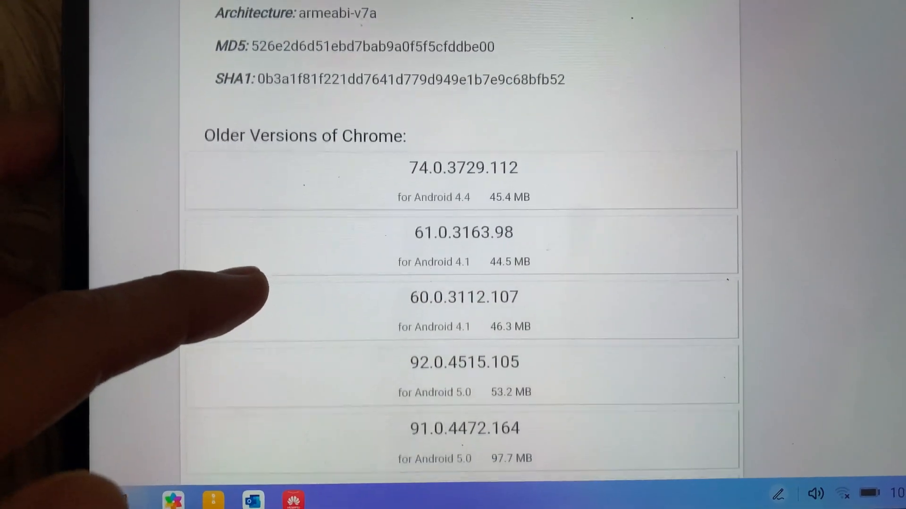
scroll("down", 3)
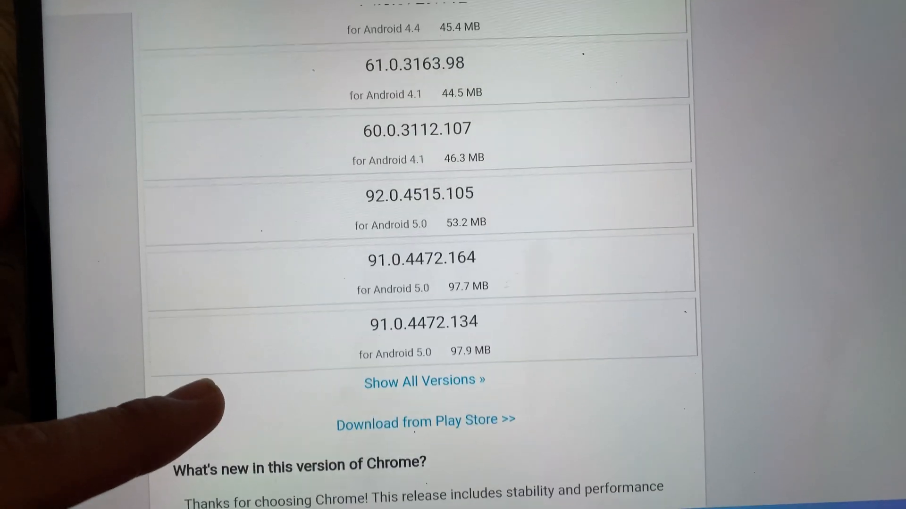
scroll("up", 3)
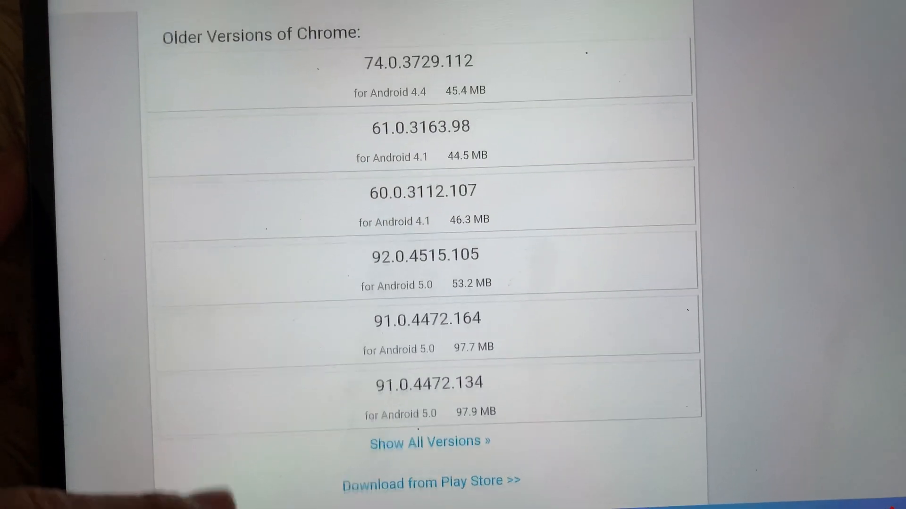
scroll("up", 3)
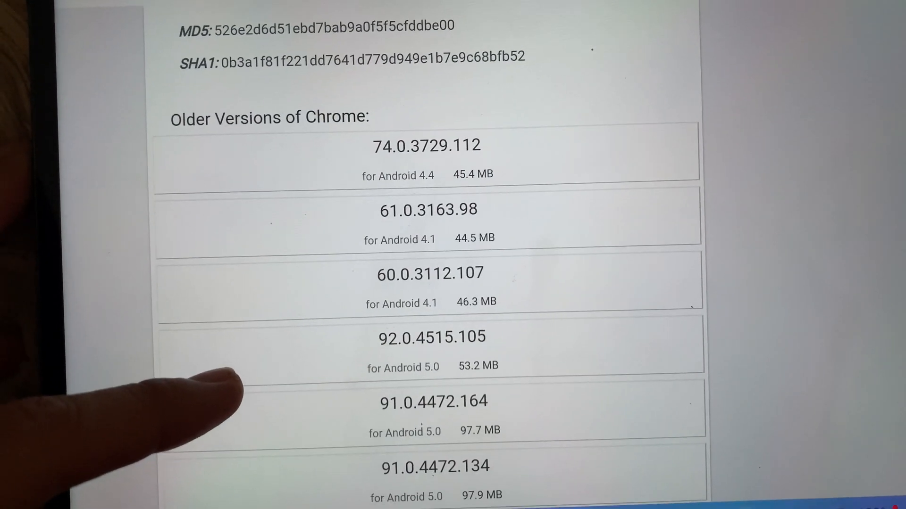
scroll("down", 3)
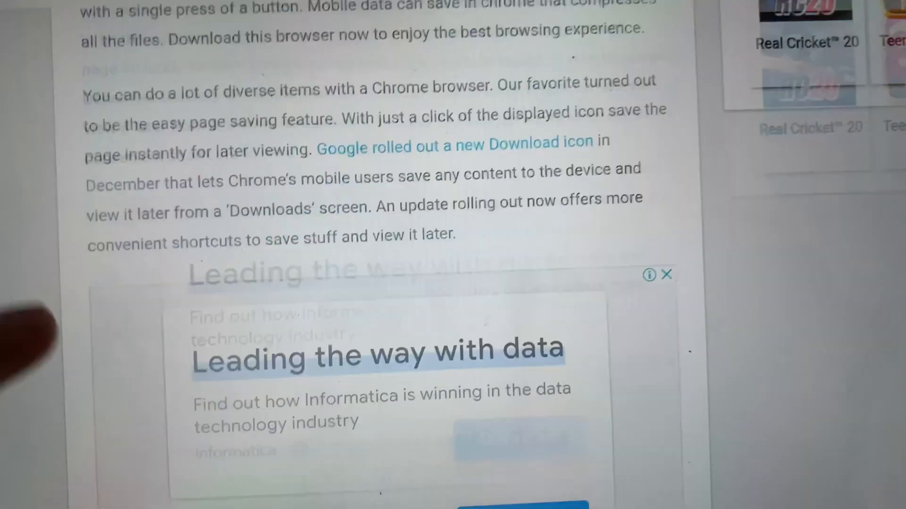
scroll("down", 3)
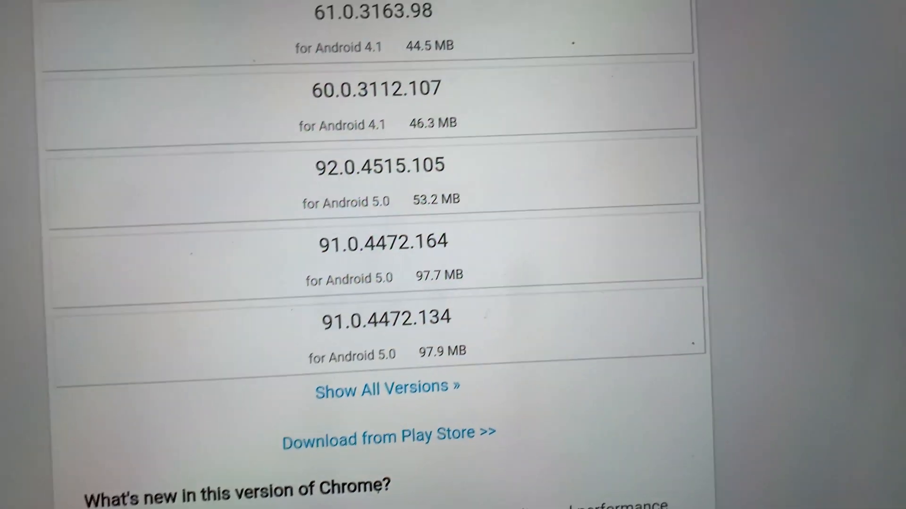
scroll("up", 3)
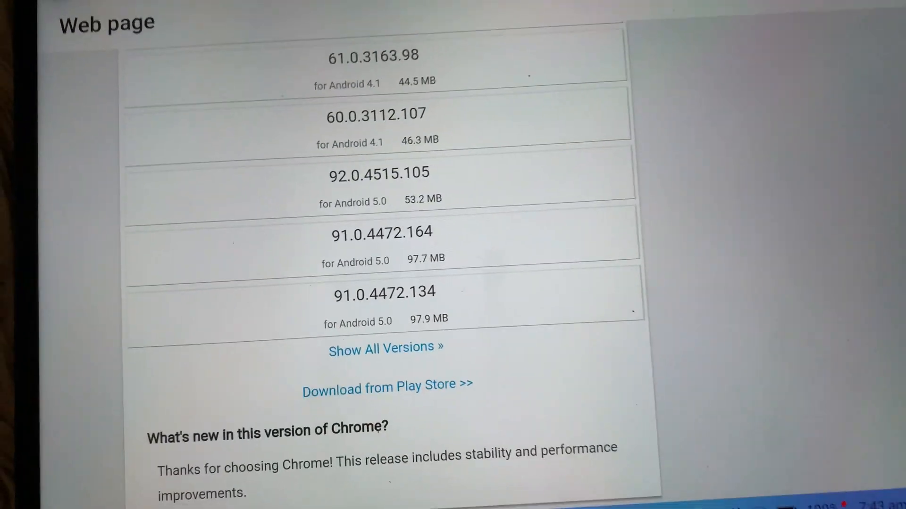
scroll("down", 3)
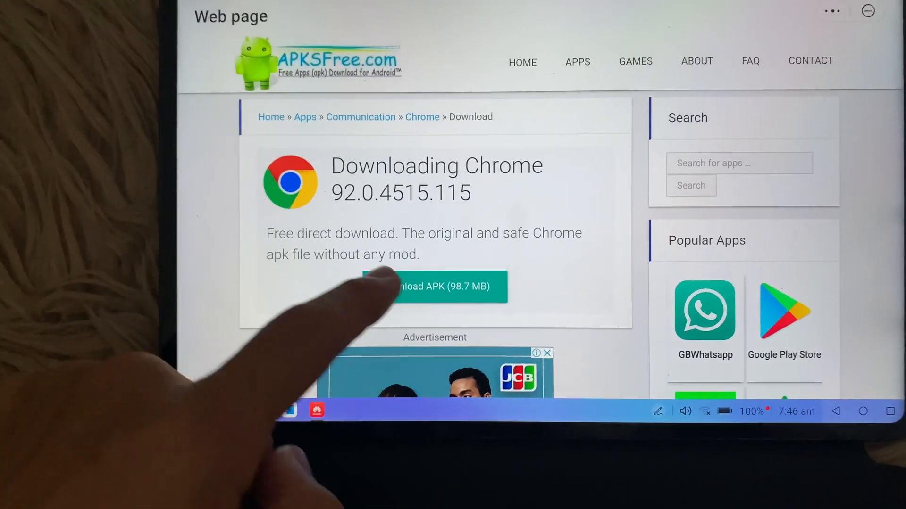
Step: Download the 98.7 MB Chrome APK, confirming it and allowing mobile data
left_click(444, 287)
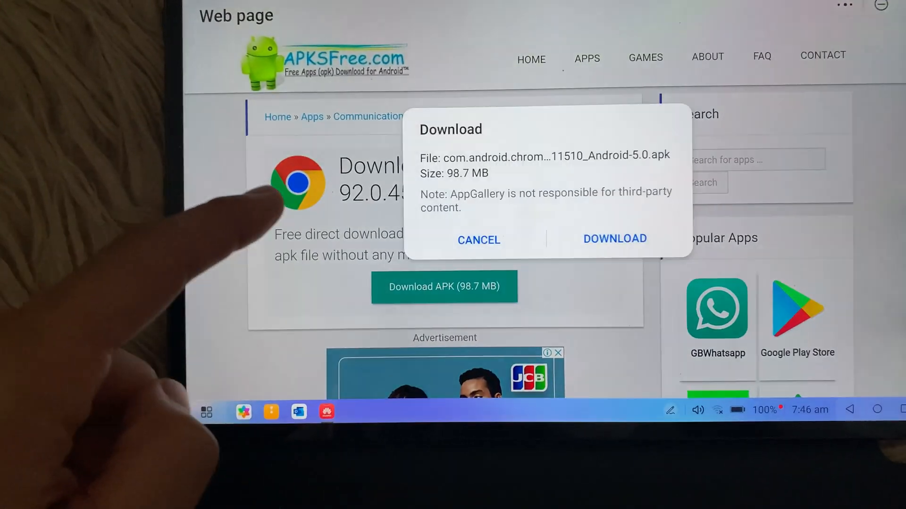
left_click(614, 239)
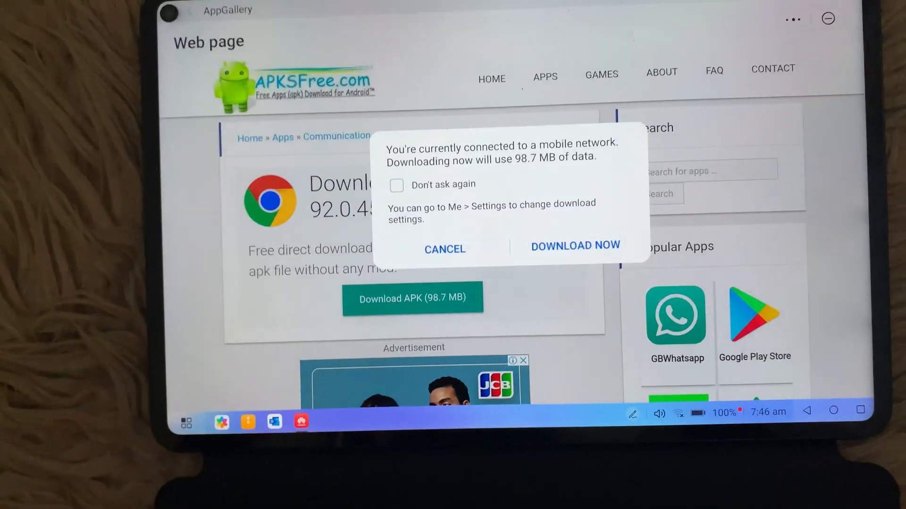
left_click(574, 246)
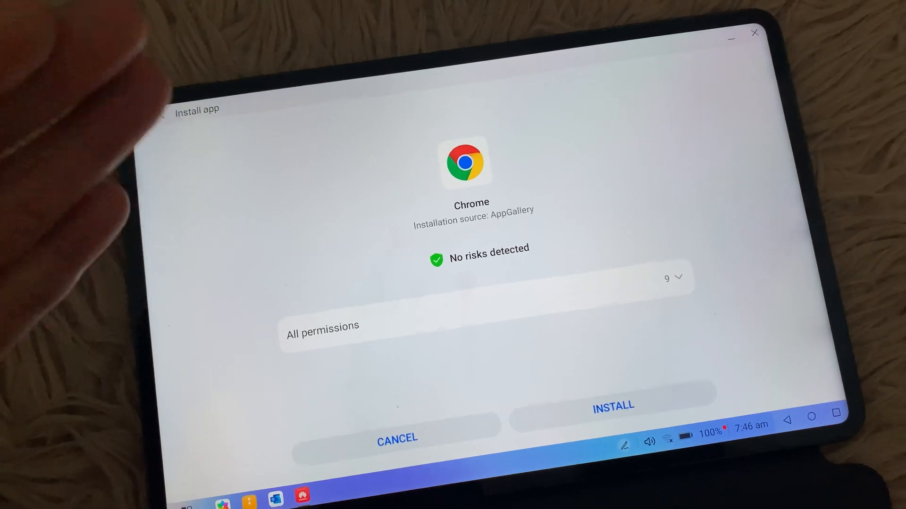
Step: Install the downloaded Chrome app from the Install app screen
left_click(612, 407)
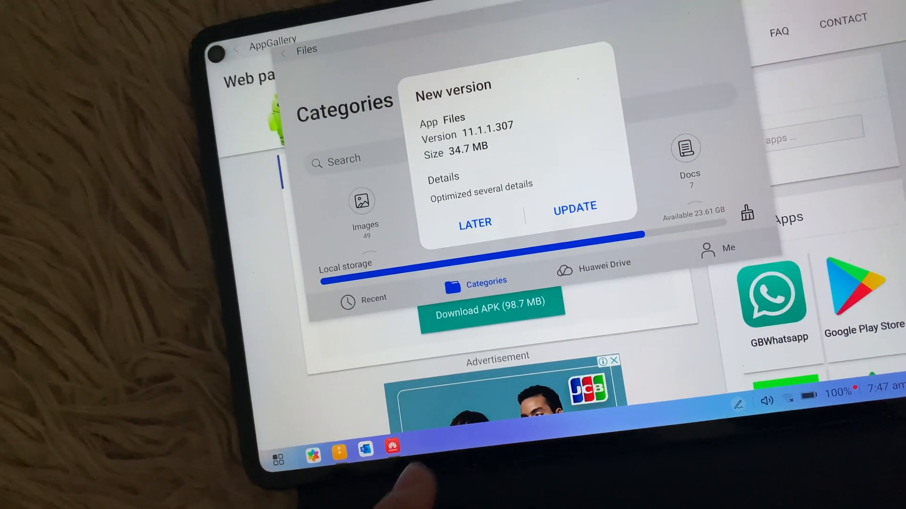
Step: Update Files to version 11.1.1.307 (34.7 MB) and launch the updated app
left_click(475, 222)
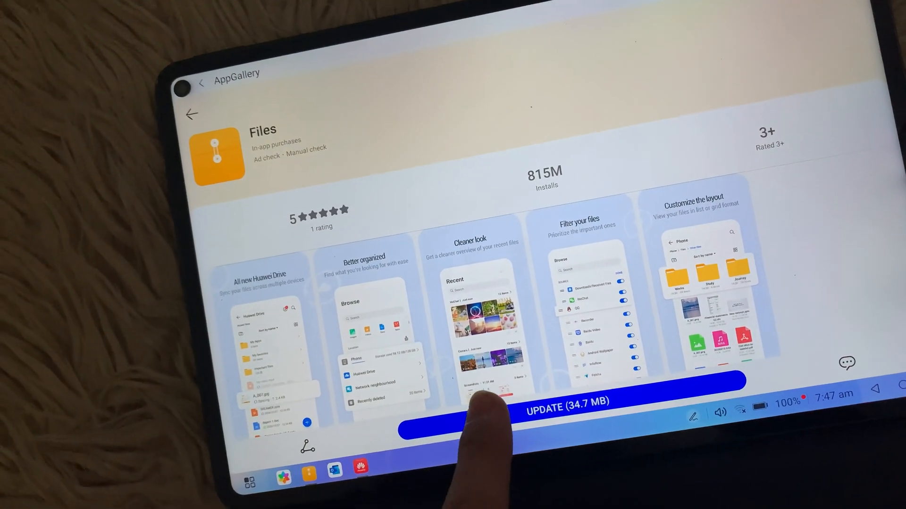
left_click(566, 402)
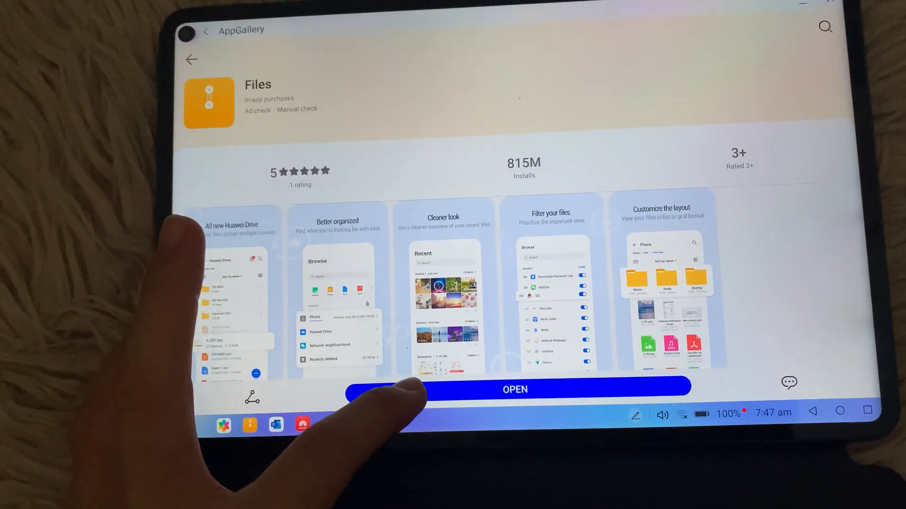
left_click(514, 390)
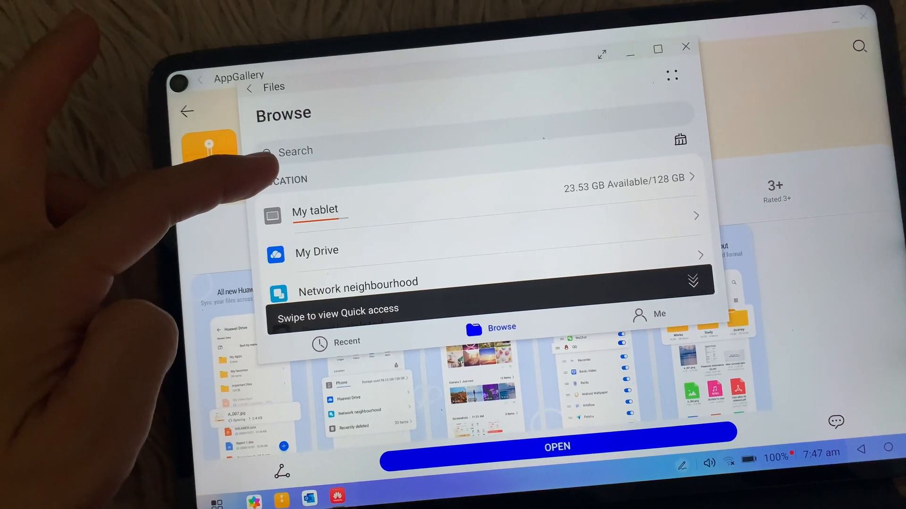
Step: Open the Download Manager list of received files in Files
scroll("down", 3)
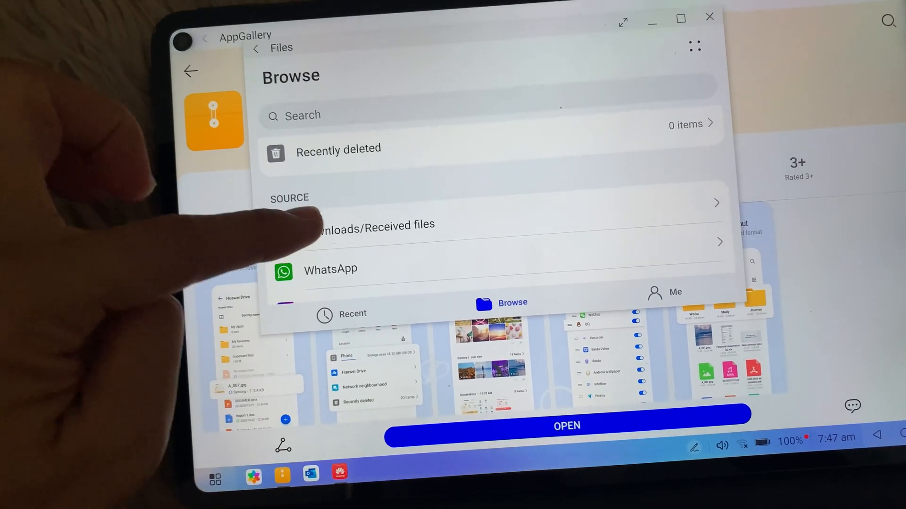
left_click(376, 224)
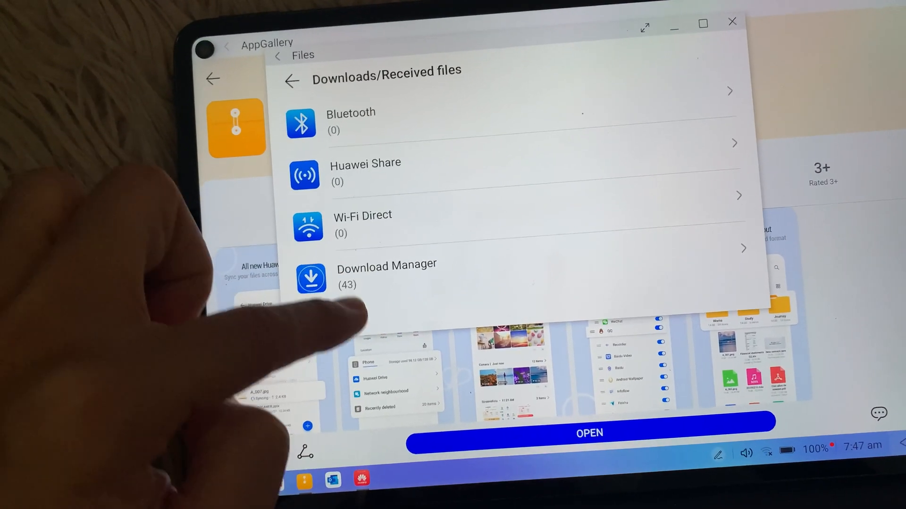
left_click(386, 272)
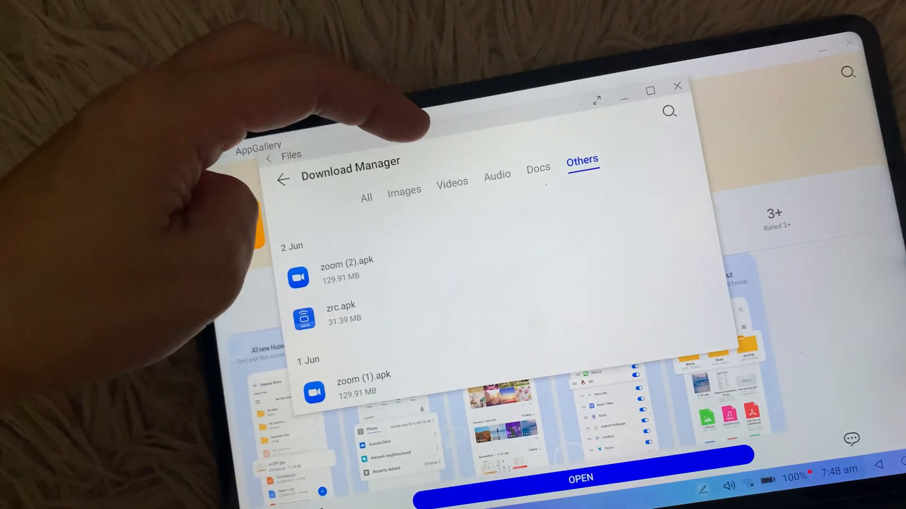
Step: Filter downloads by Documents, Audio, Images and All, then close the Files window
left_click(535, 148)
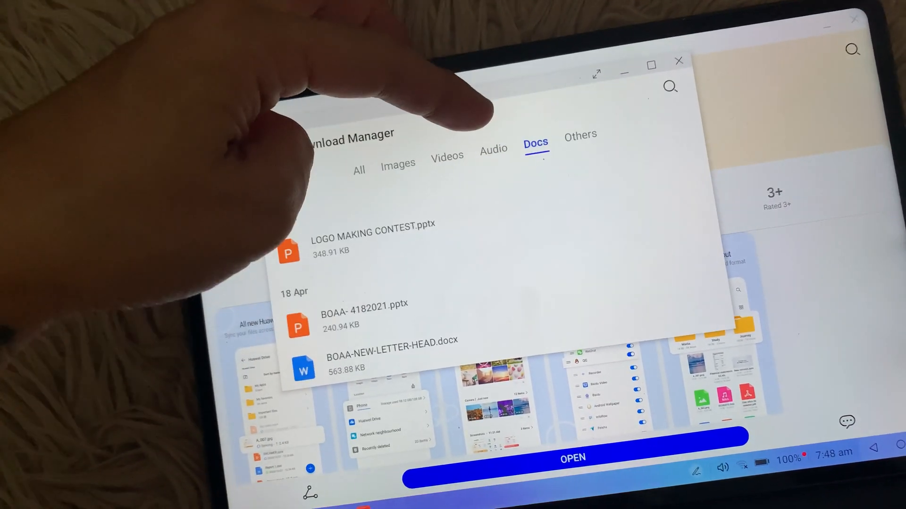
left_click(492, 133)
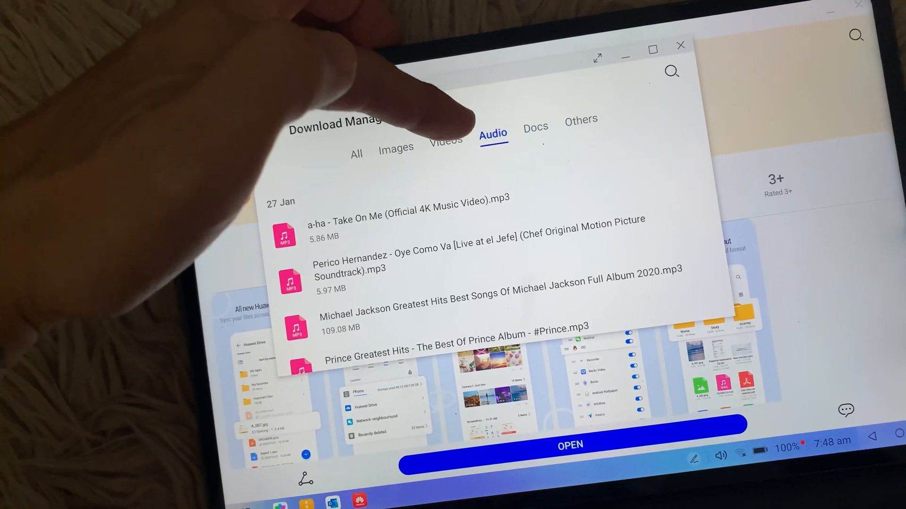
left_click(396, 133)
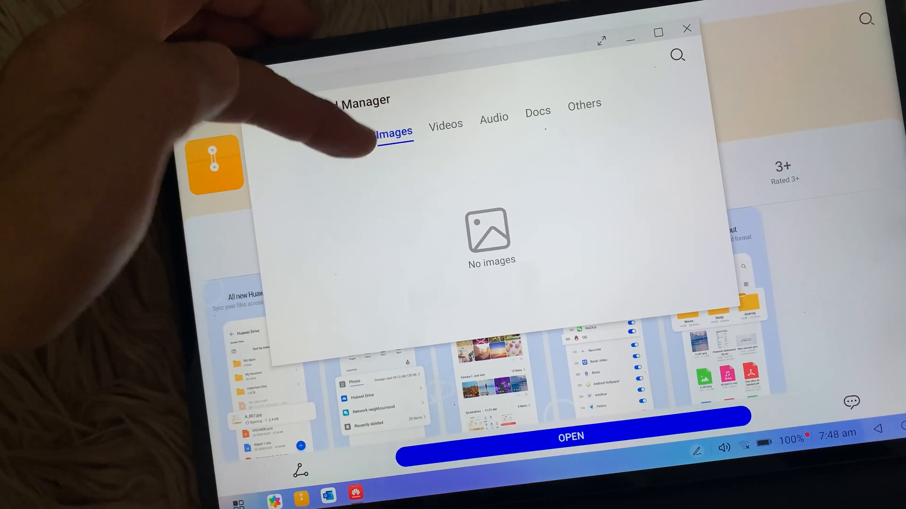
left_click(356, 133)
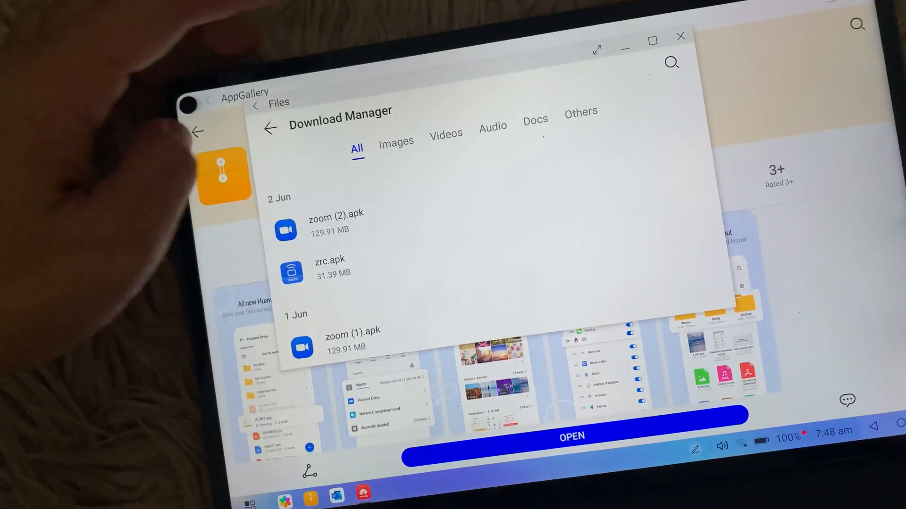
left_click(680, 35)
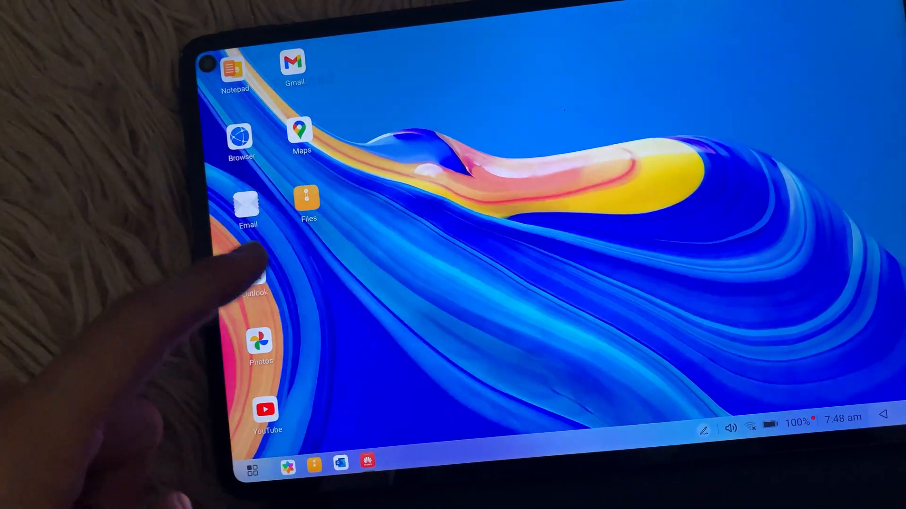
Step: Search AppGallery for 'chrome' and scroll to the Petal Search results listing Google Chrome
left_click(367, 462)
type("chrom")
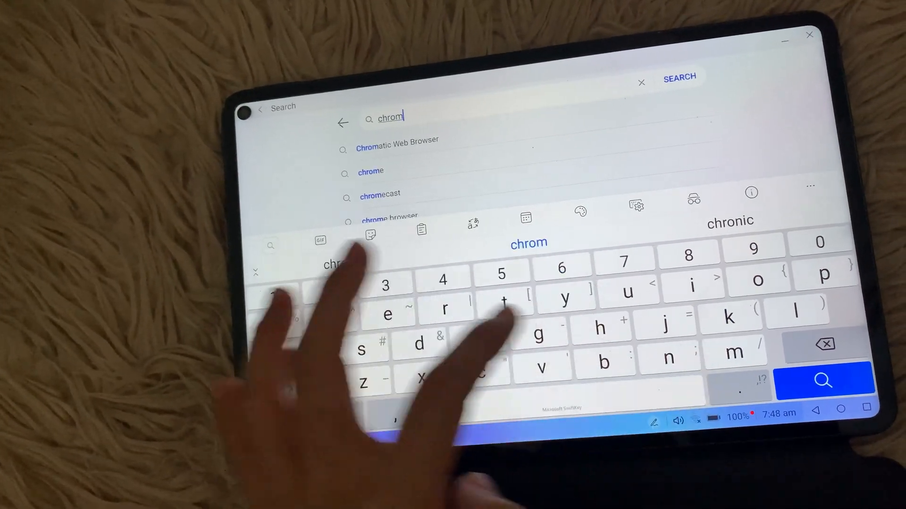
type("e")
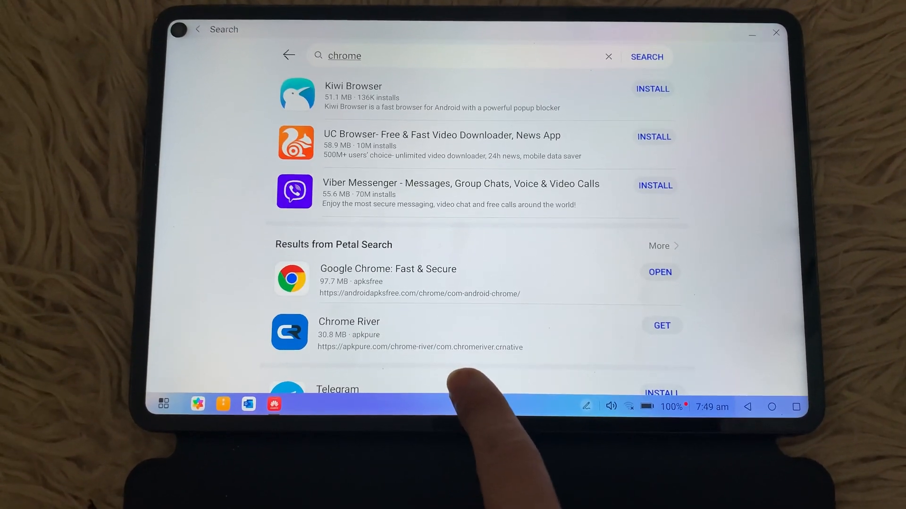
left_click(661, 325)
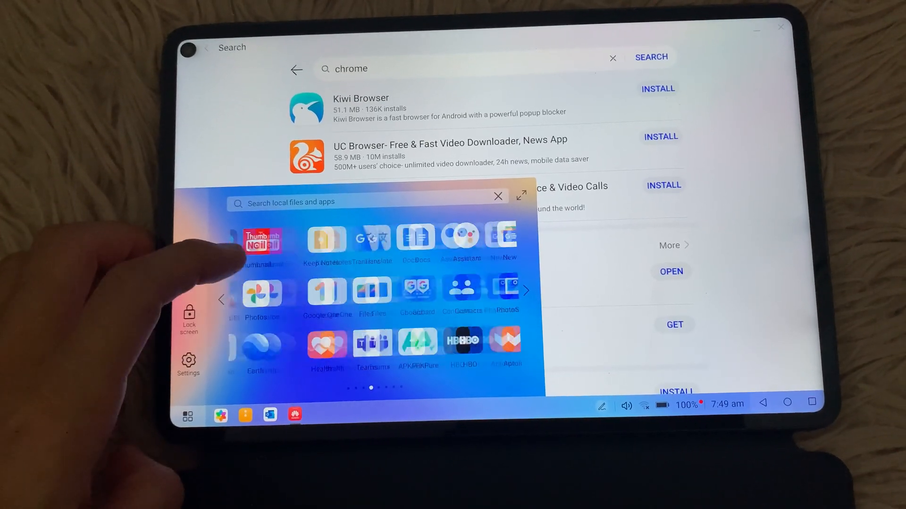
Step: Exit desktop mode from the Start menu and confirm, returning to the tablet home screen
scroll("left", 3)
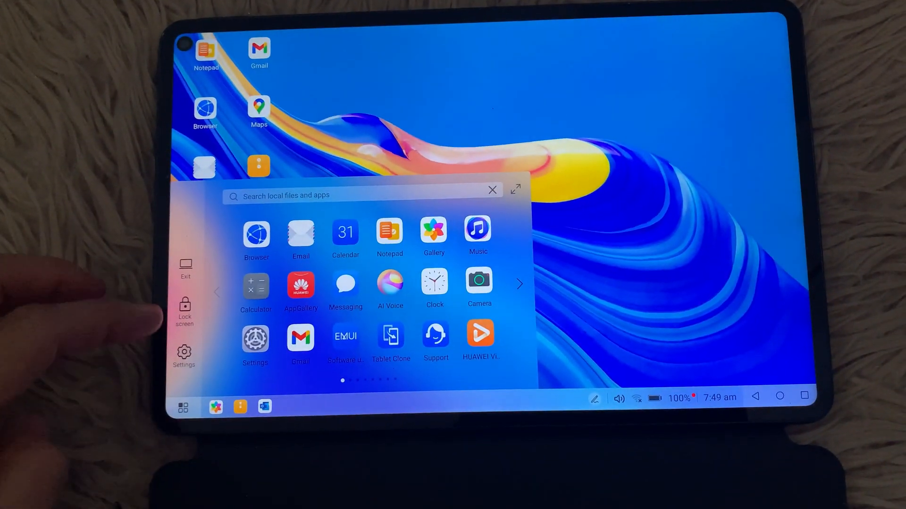
left_click(186, 270)
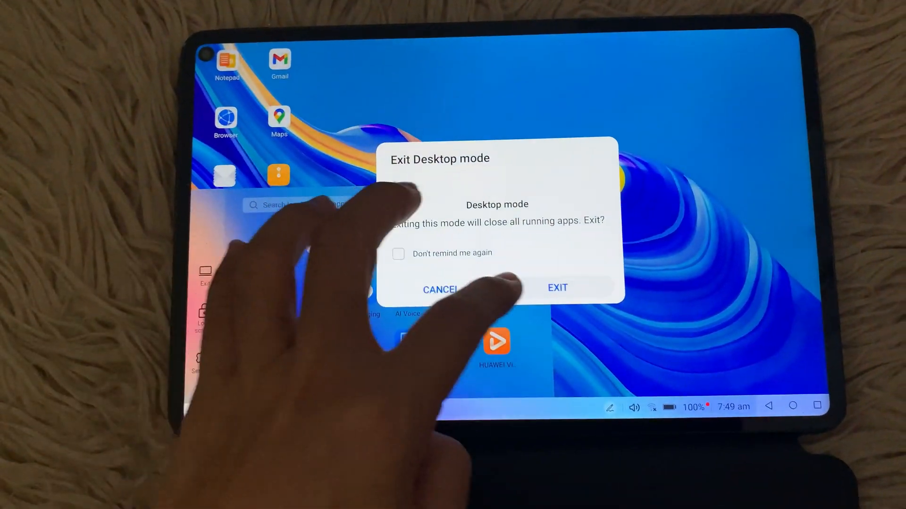
left_click(556, 288)
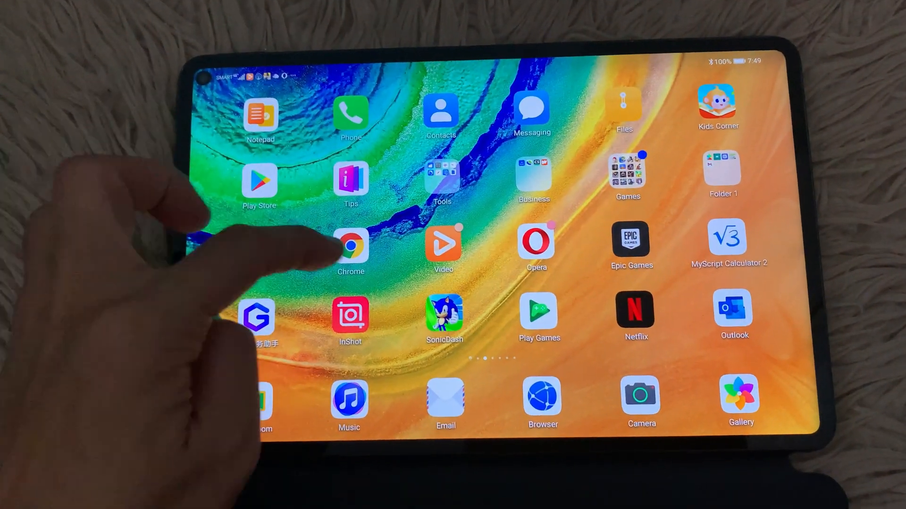
left_click(351, 247)
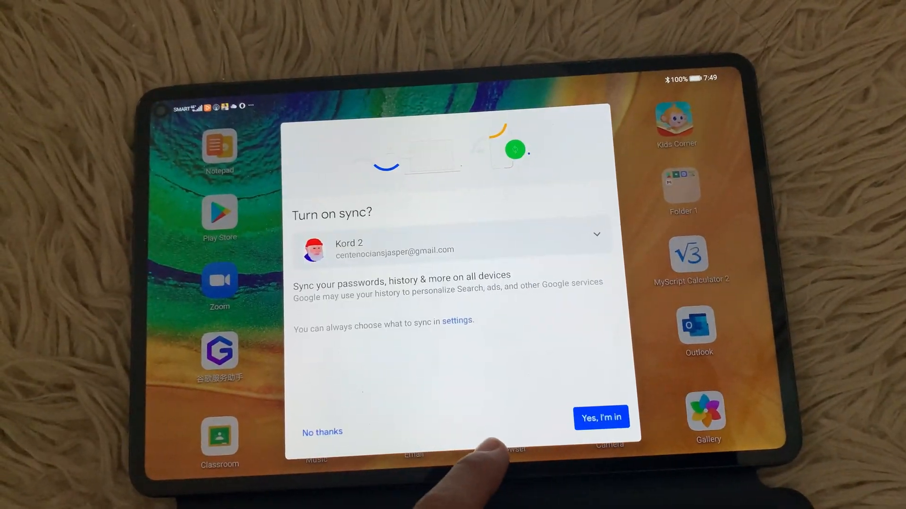
left_click(601, 418)
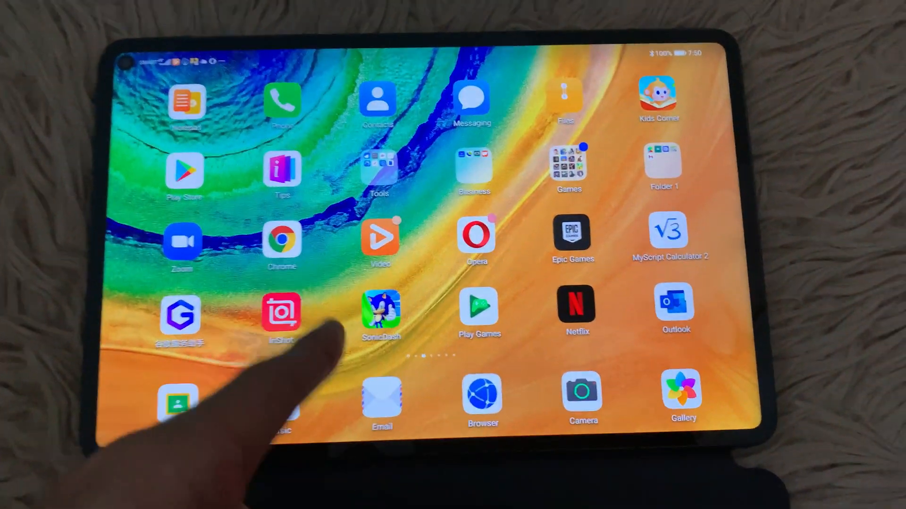
Step: Re-enter desktop mode from the control panel and confirm with ENTER
scroll("left", 3)
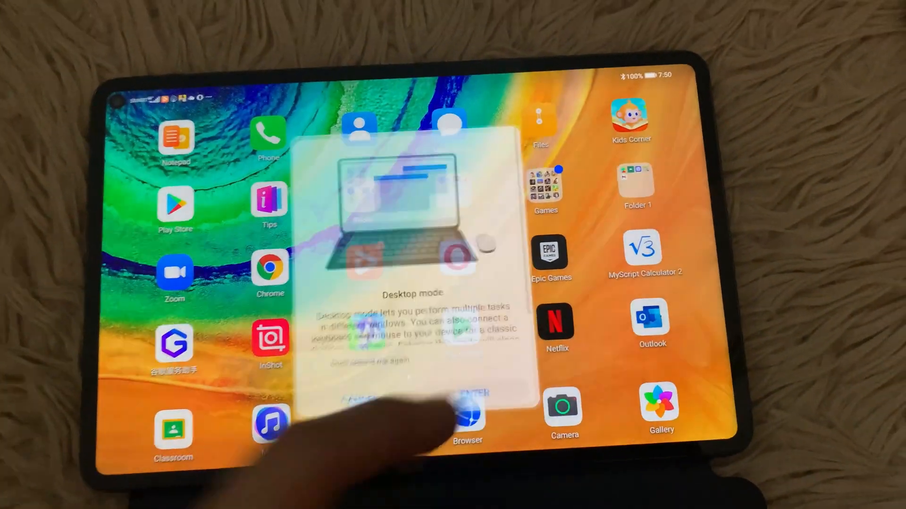
left_click(474, 394)
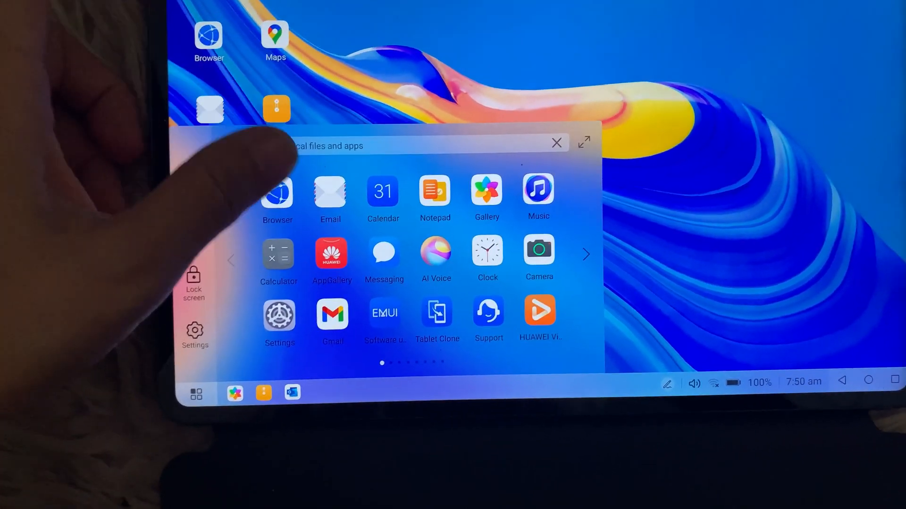
scroll("left", 3)
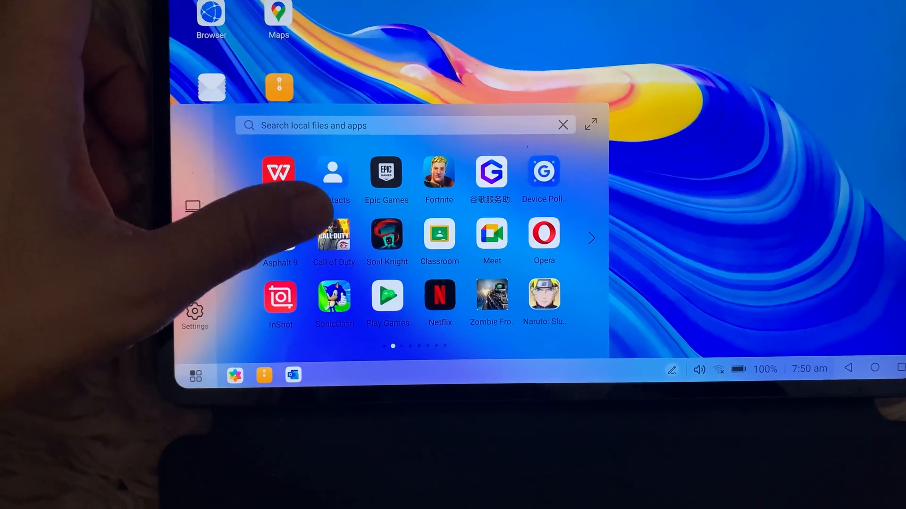
scroll("left", 3)
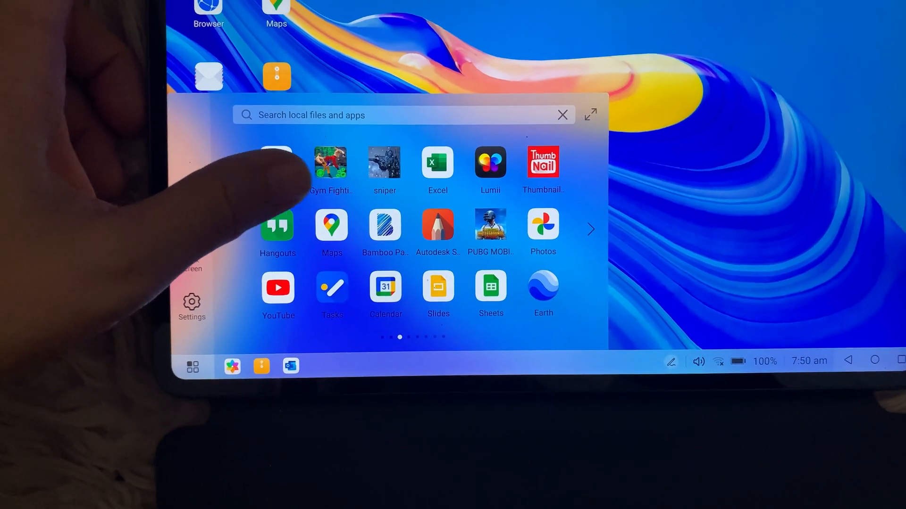
scroll("left", 3)
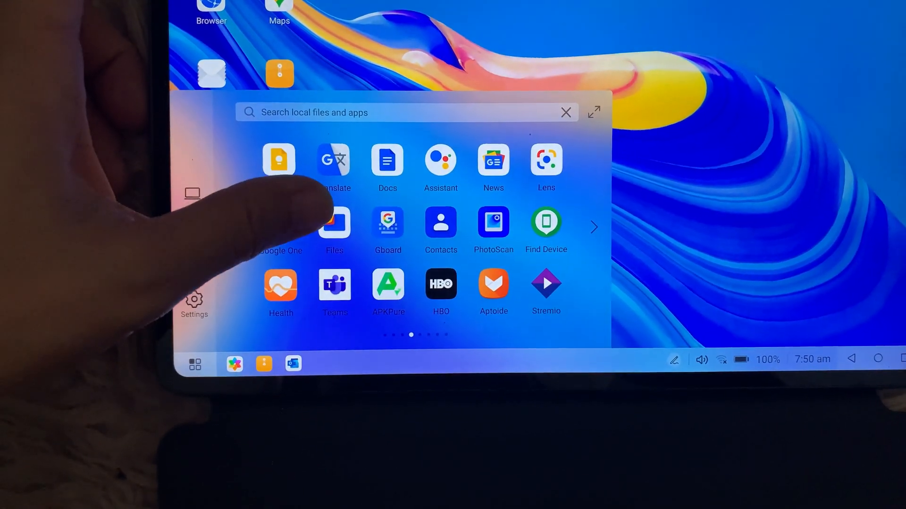
scroll("left", 3)
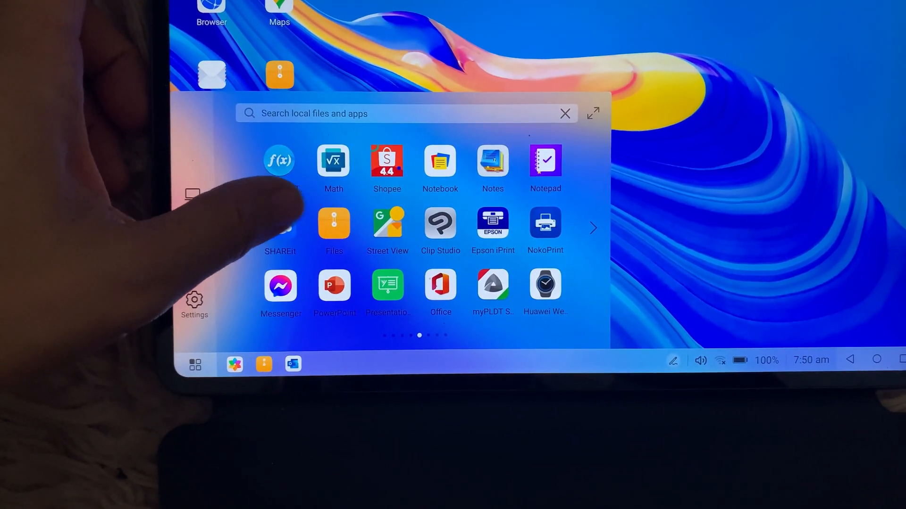
scroll("right", 3)
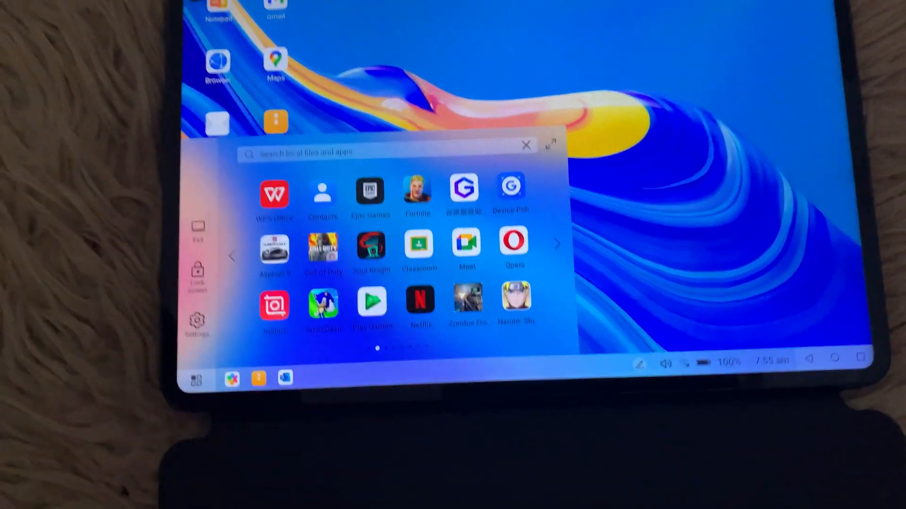
Step: Launch Opera from the Start menu to load google.com in a desktop window, then close it
left_click(511, 242)
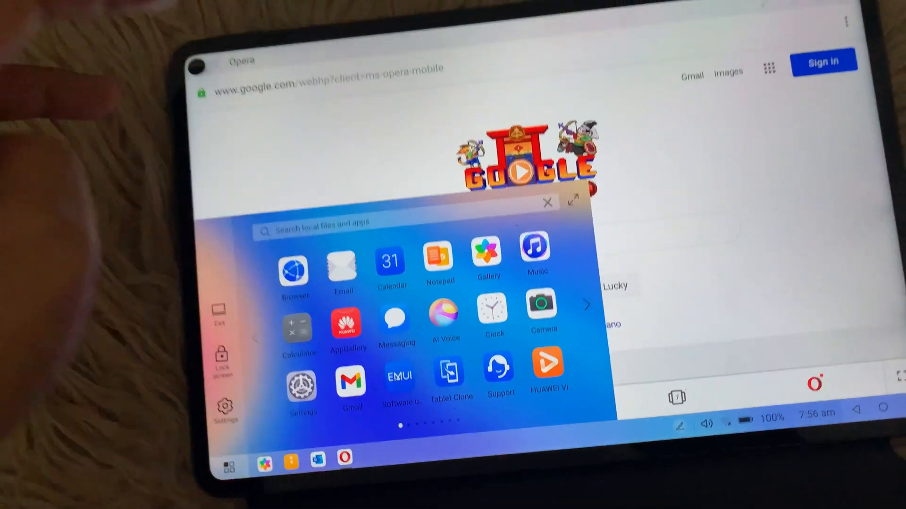
left_click(547, 203)
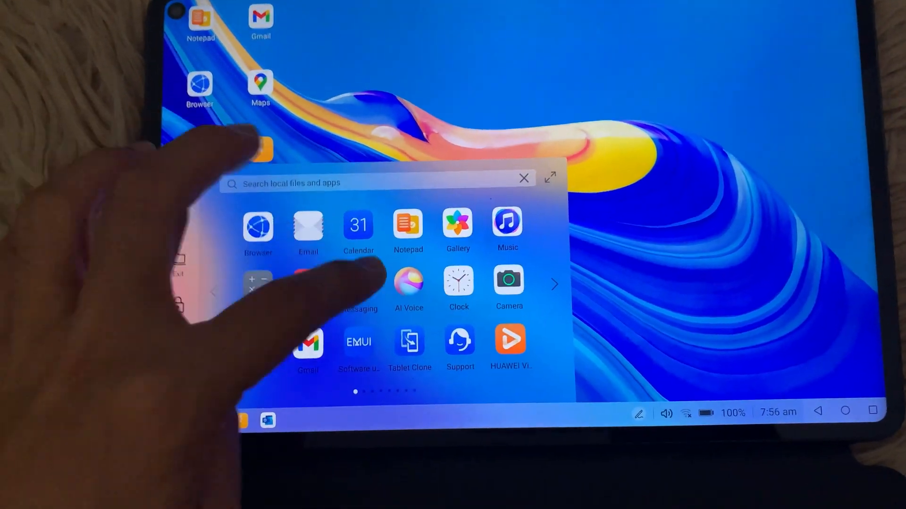
Step: Add an Opera shortcut to the desktop-mode home screen from the installed-apps list
scroll("left", 3)
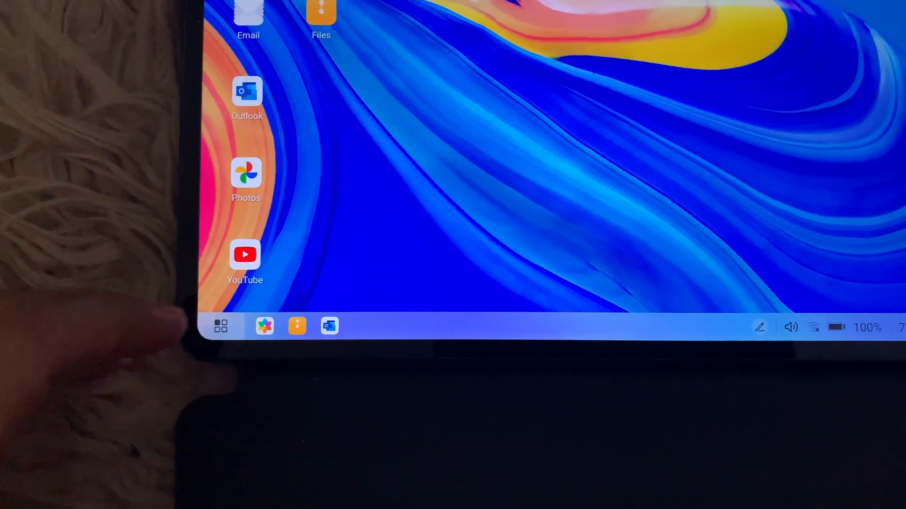
left_click(220, 325)
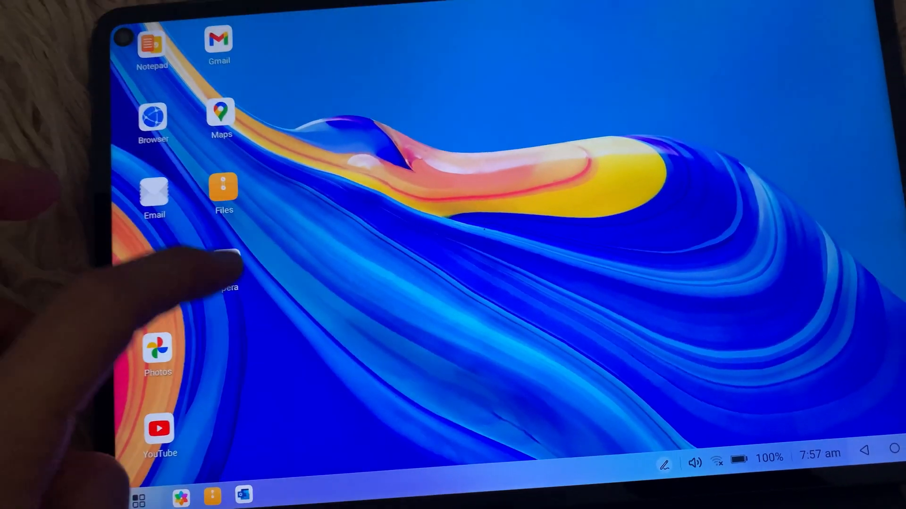
Step: Launch Opera from its new desktop icon so google.com opens in a floating window
left_click(225, 266)
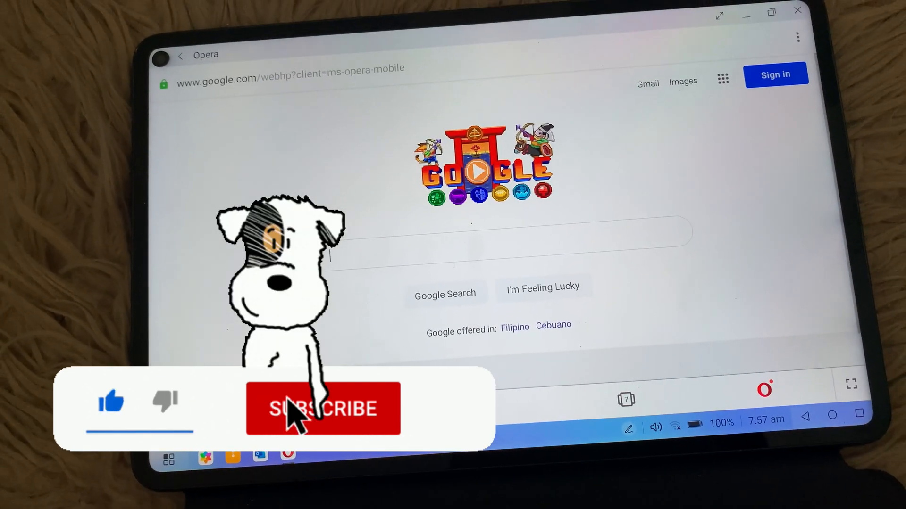
left_click(323, 409)
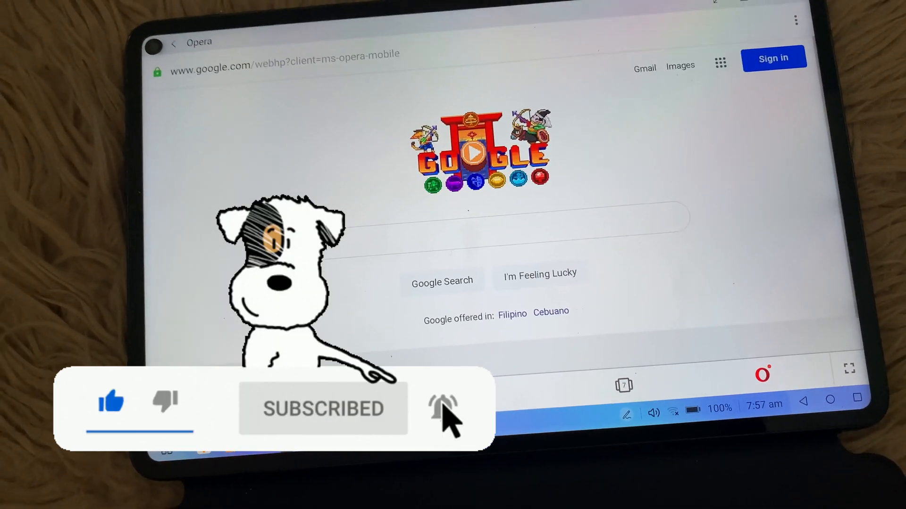